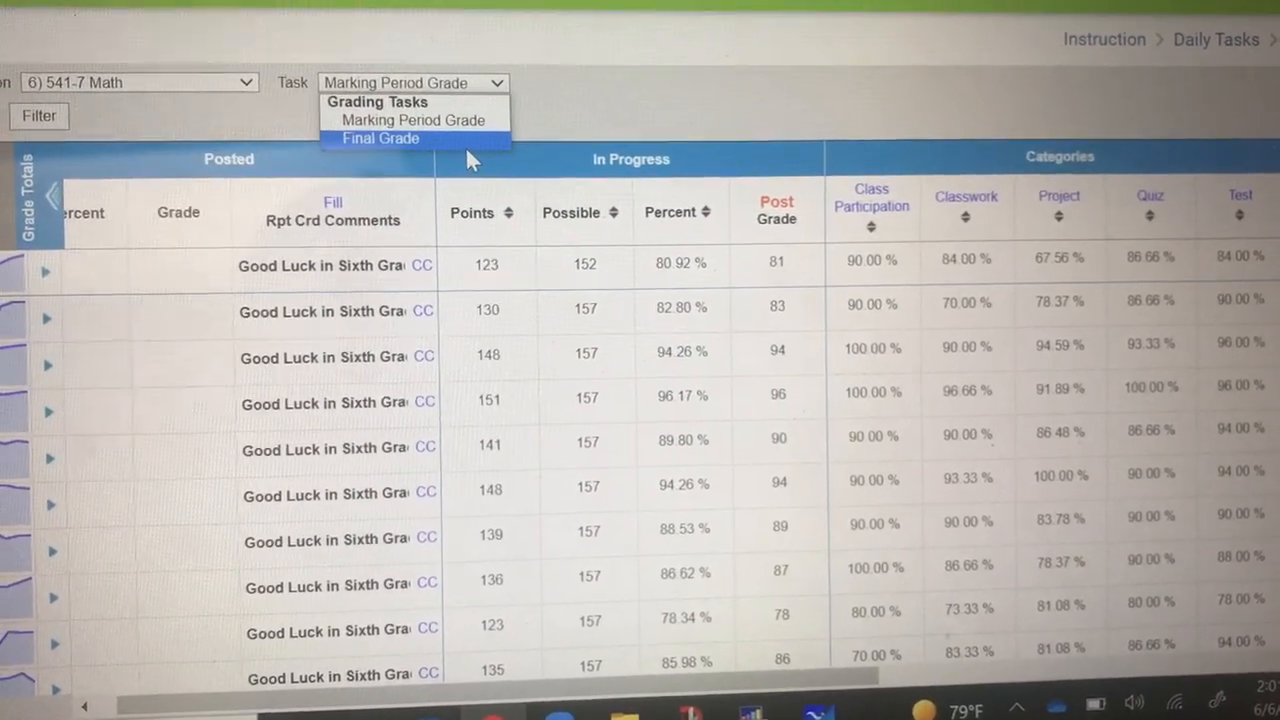
- Switch the grade book's Task selection to Final Grade to show in-progress final percents
left_click(380, 138)
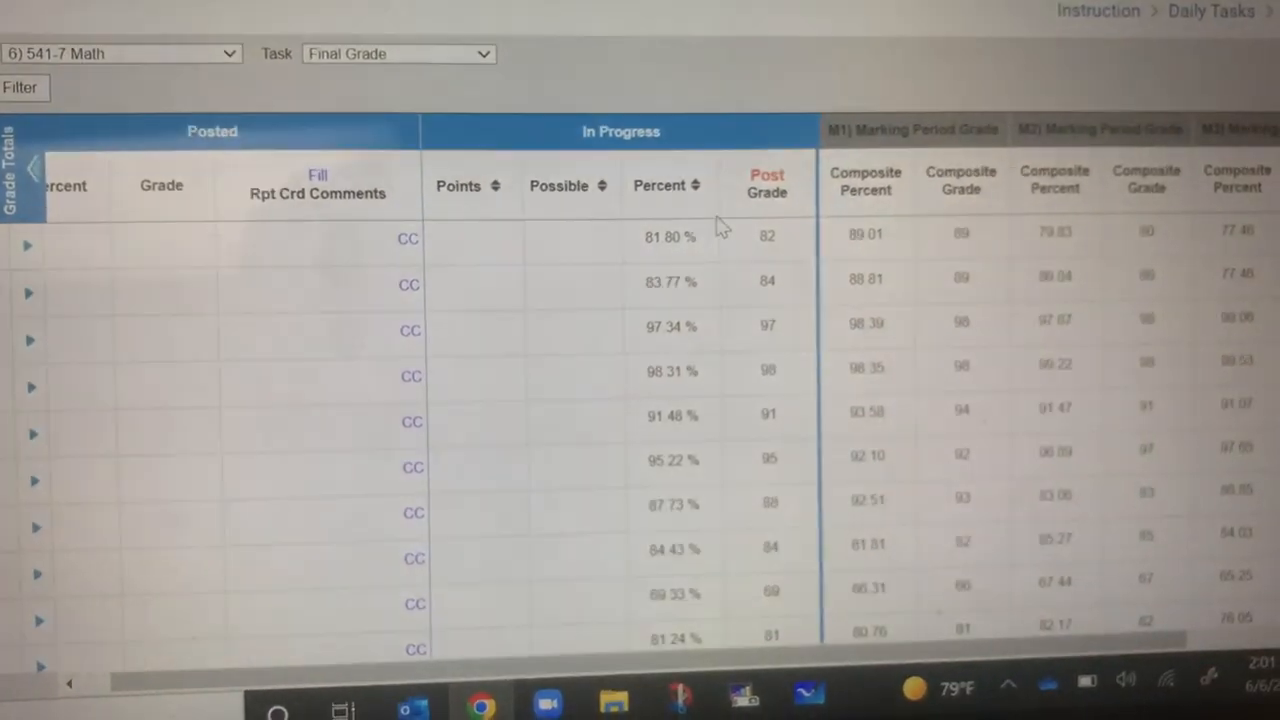